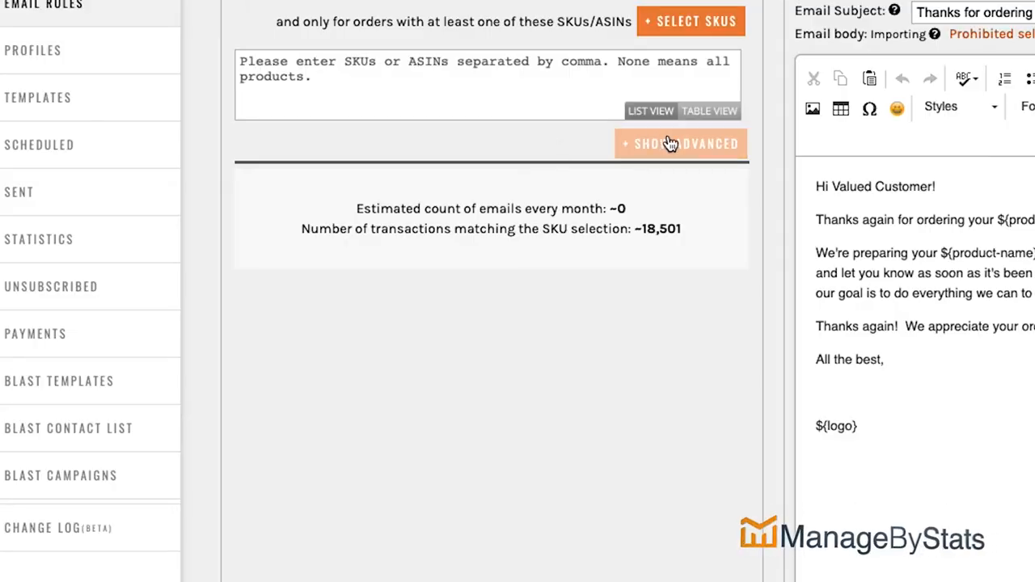
Expand the advanced rule settings showing excluded SKUs, repeat buyer type and spend limits
{"action": "left_click", "coordinate": [679, 143]}
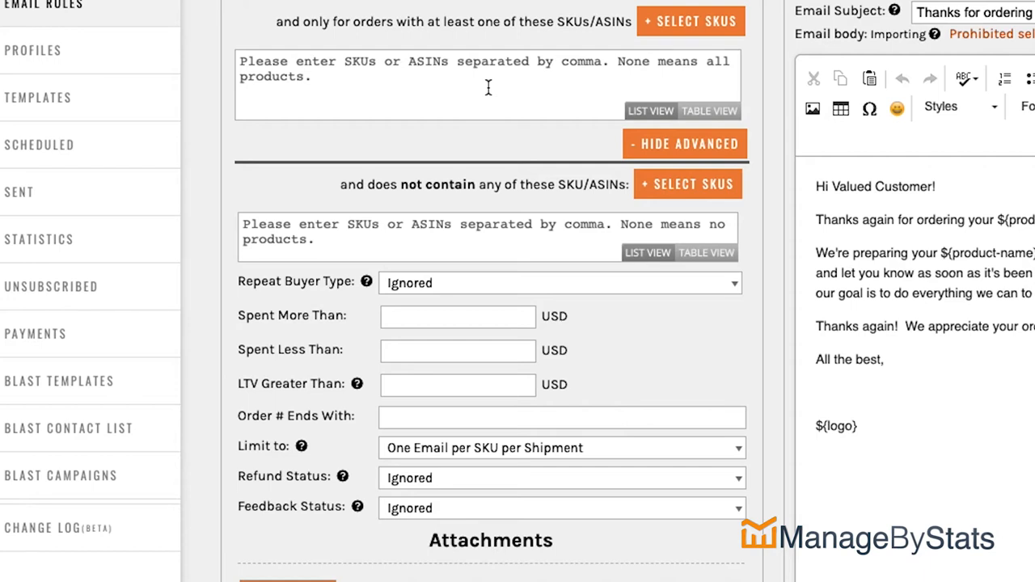
{"action": "mouse_move", "coordinate": [454, 89]}
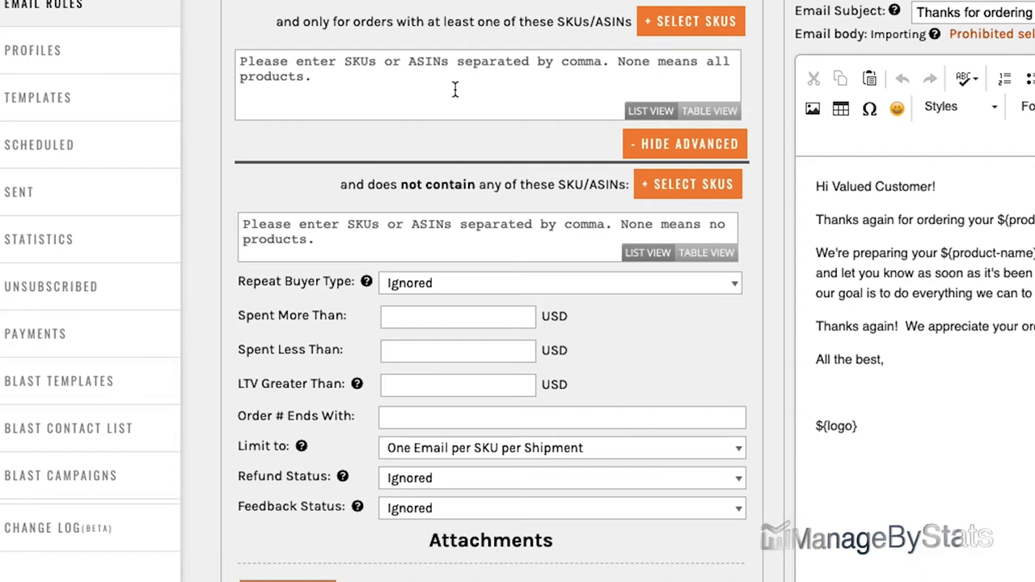
{"action": "mouse_move", "coordinate": [462, 253]}
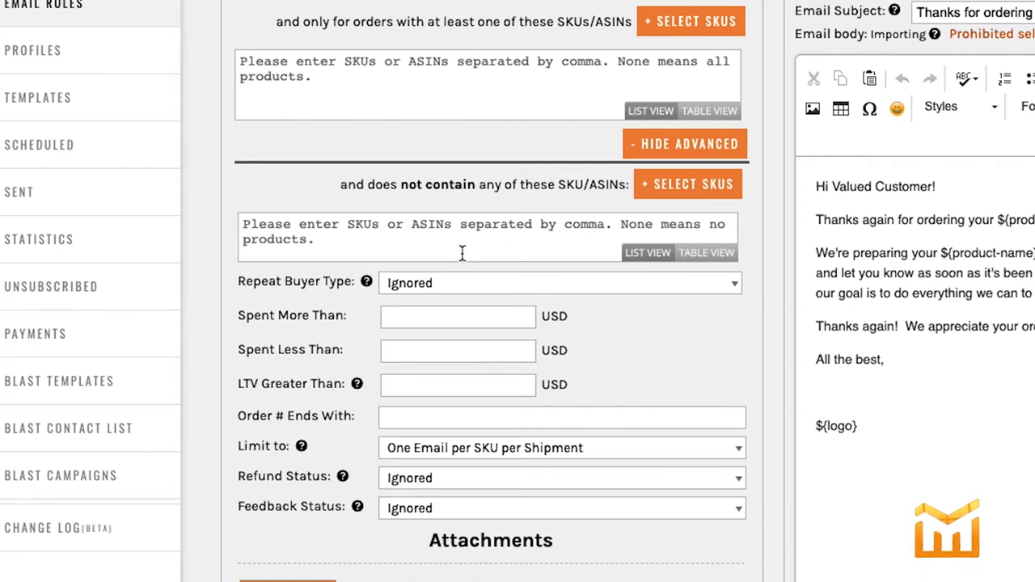
{"action": "mouse_move", "coordinate": [409, 239]}
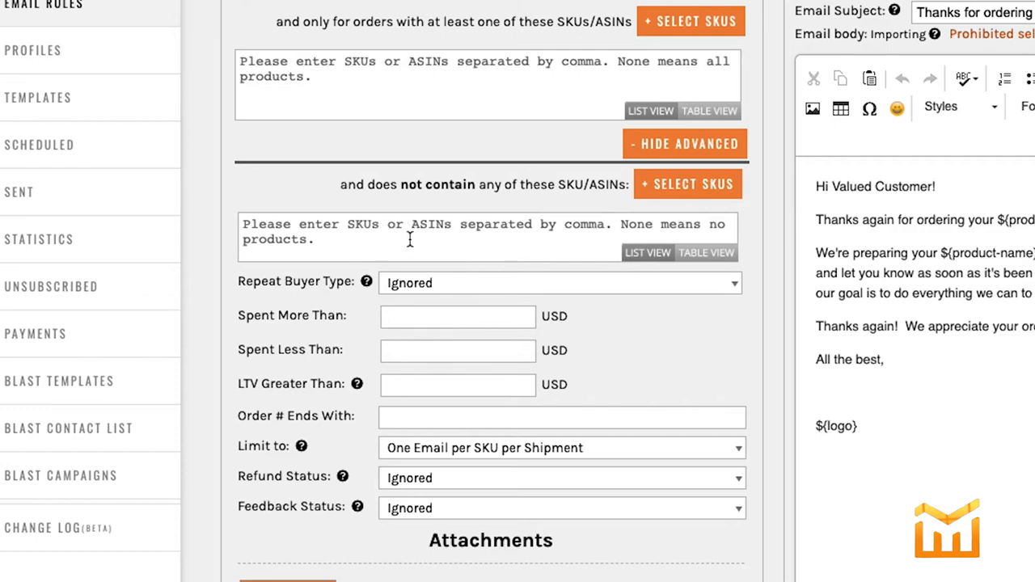
{"action": "mouse_move", "coordinate": [495, 230]}
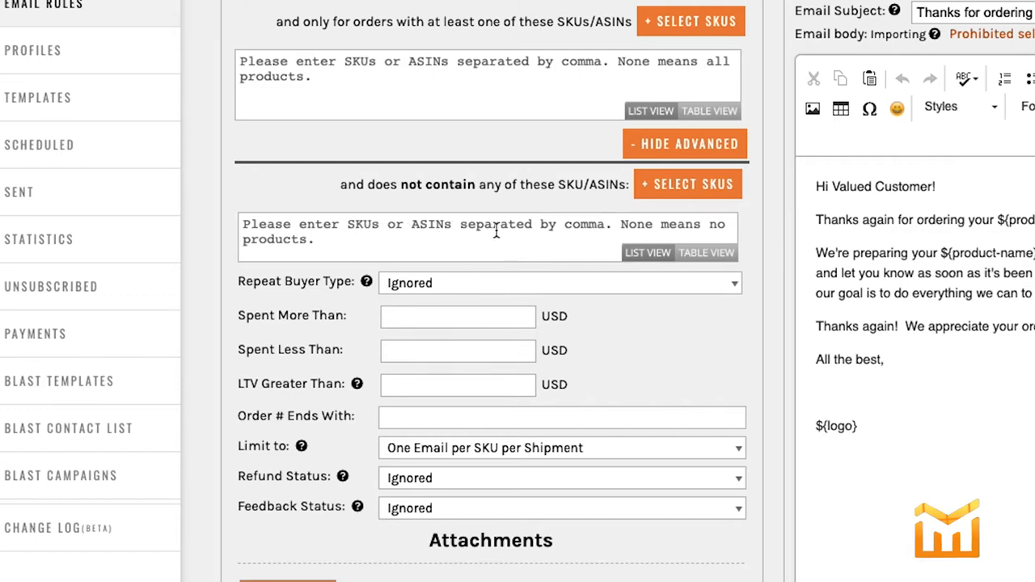
{"action": "mouse_move", "coordinate": [467, 291]}
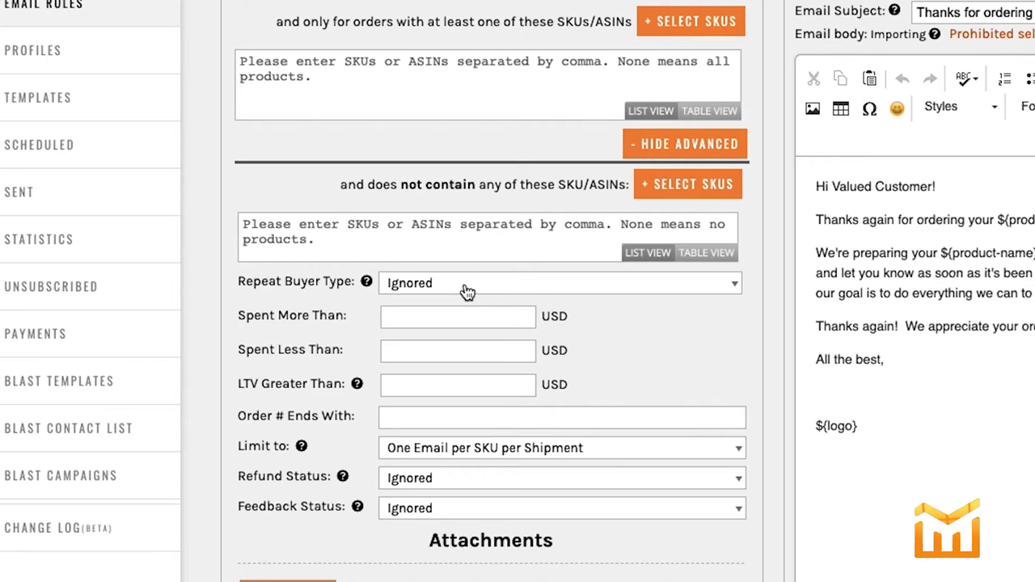
Show the Repeat Buyer Type choices: Ignored, Any product, Selected SKUs, Excluded SKUs
{"action": "left_click", "coordinate": [558, 282]}
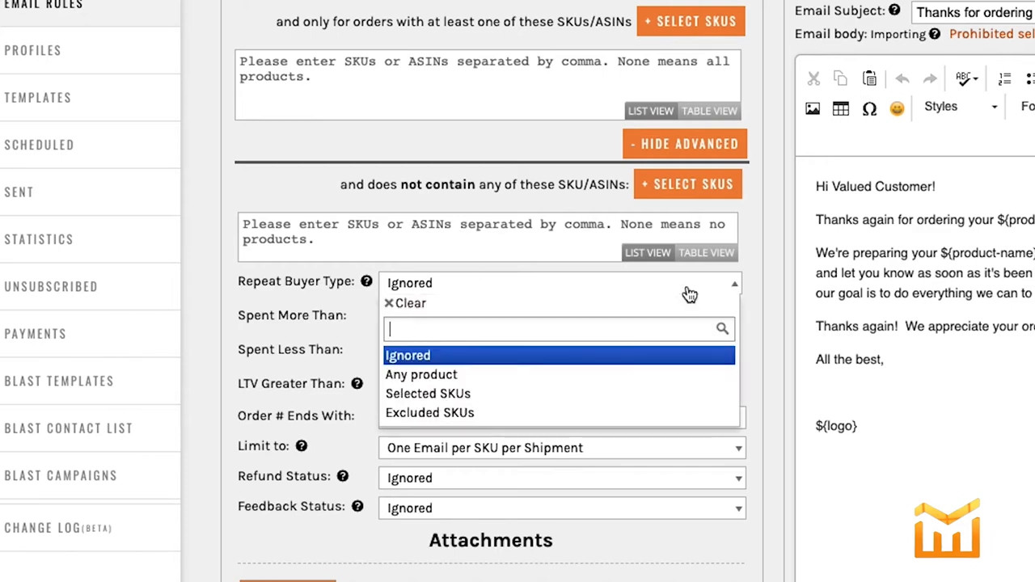
{"action": "mouse_move", "coordinate": [566, 354]}
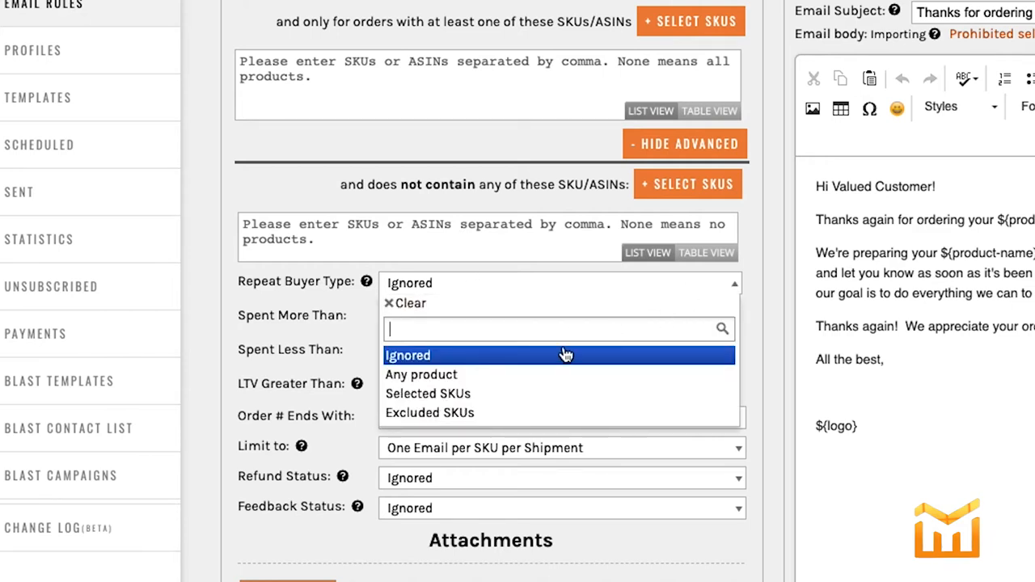
{"action": "mouse_move", "coordinate": [566, 375]}
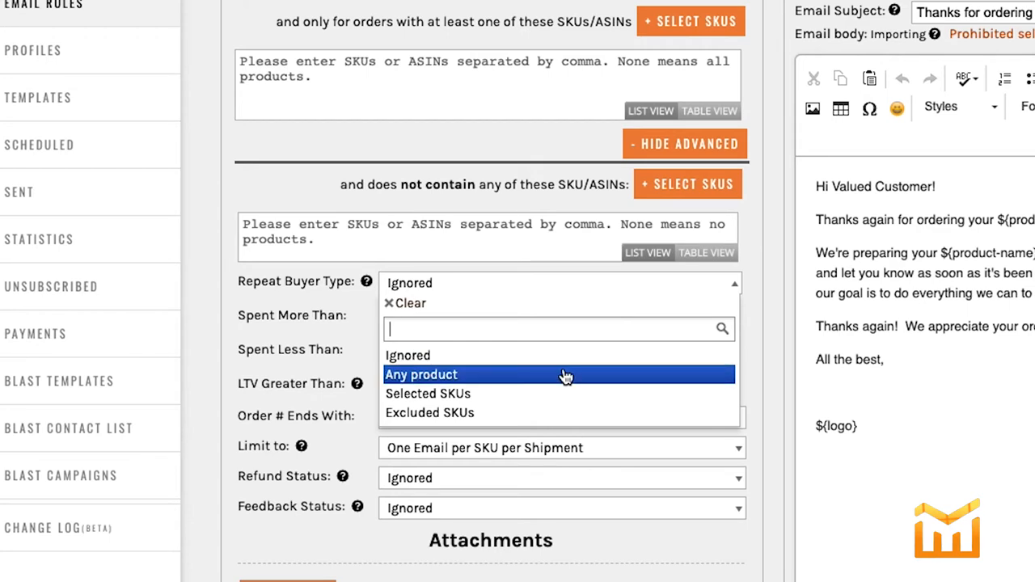
{"action": "mouse_move", "coordinate": [566, 395]}
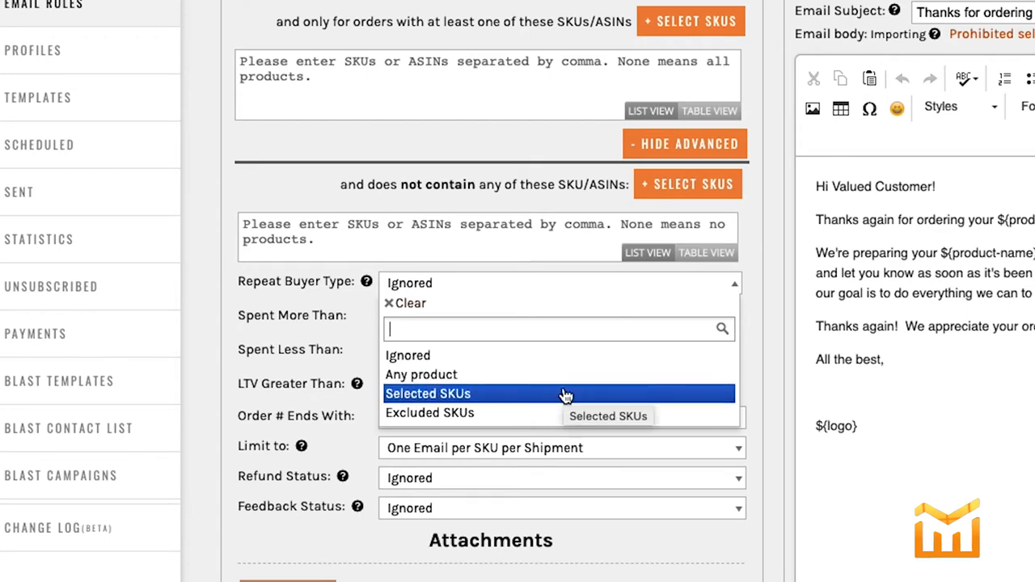
{"action": "mouse_move", "coordinate": [558, 405]}
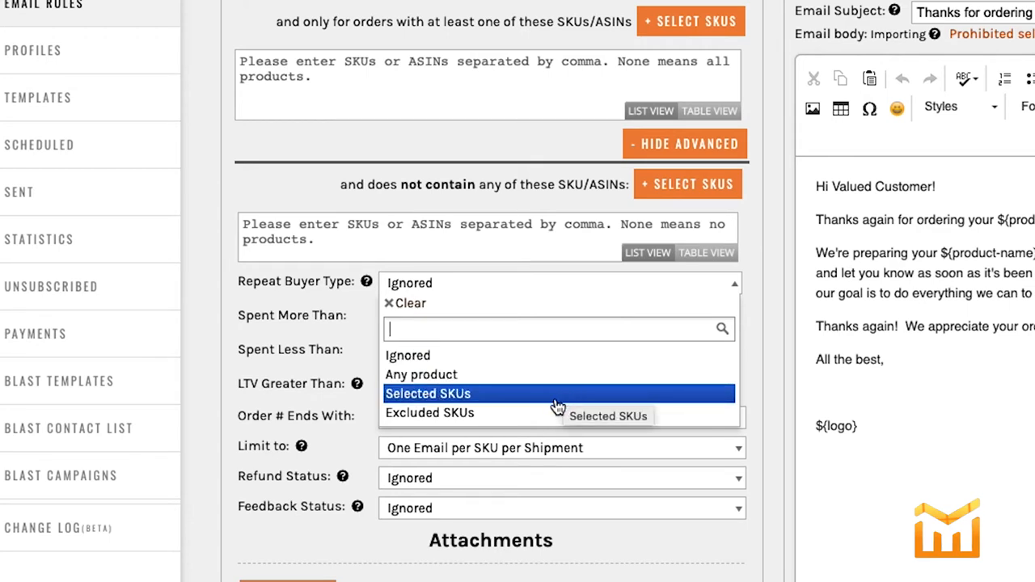
{"action": "mouse_move", "coordinate": [553, 413]}
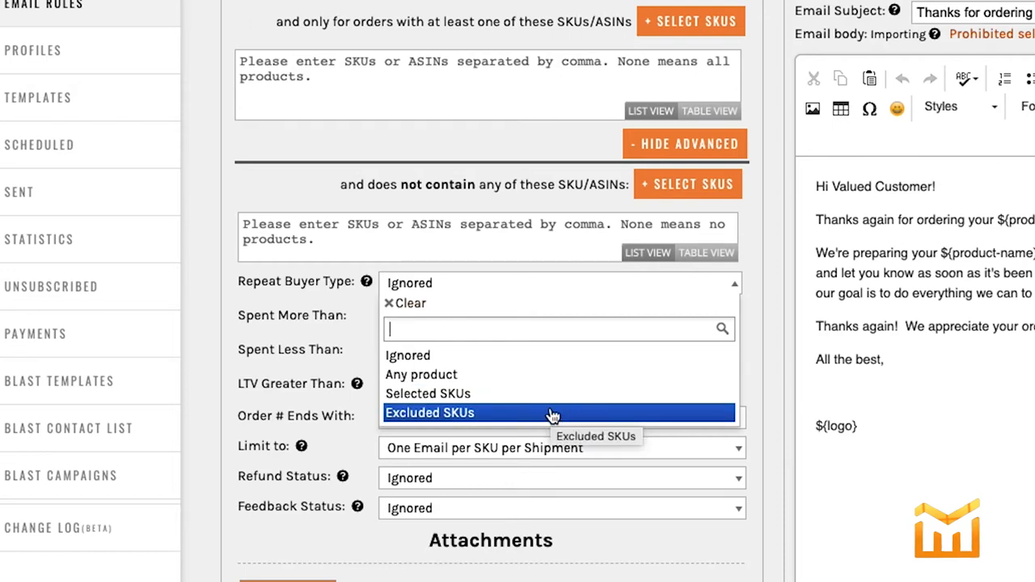
{"action": "mouse_move", "coordinate": [518, 394]}
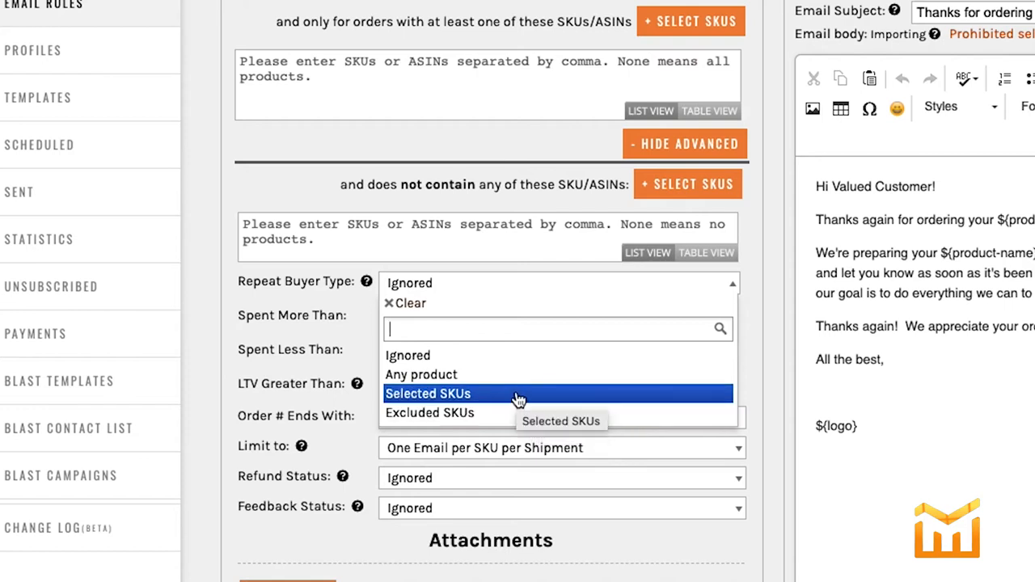